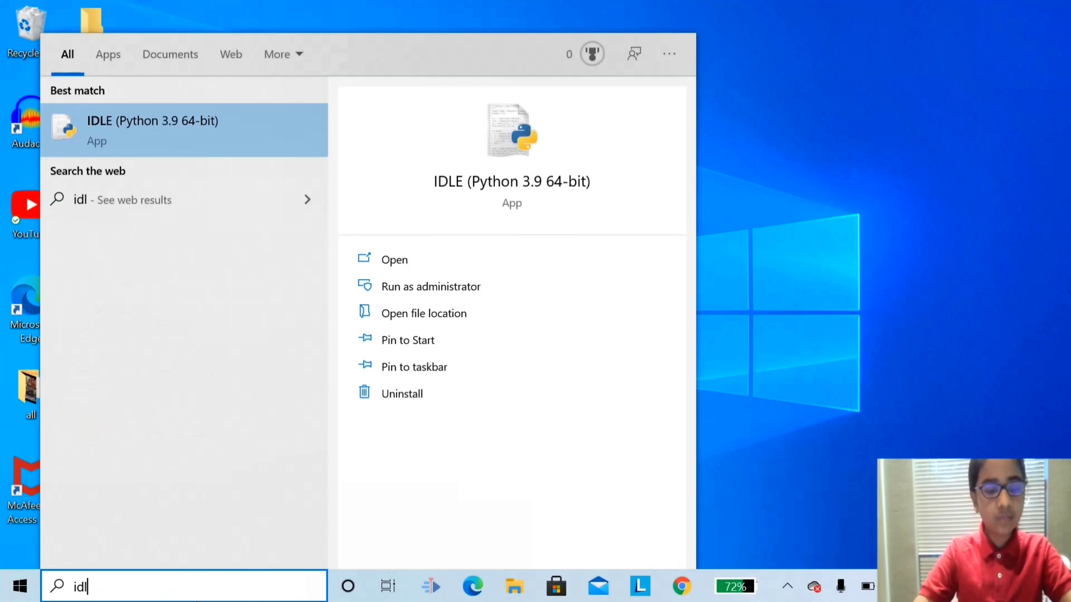
# Search the Start menu for IDLE and launch IDLE (Python 3.9 64-bit).
pyautogui.write('e')
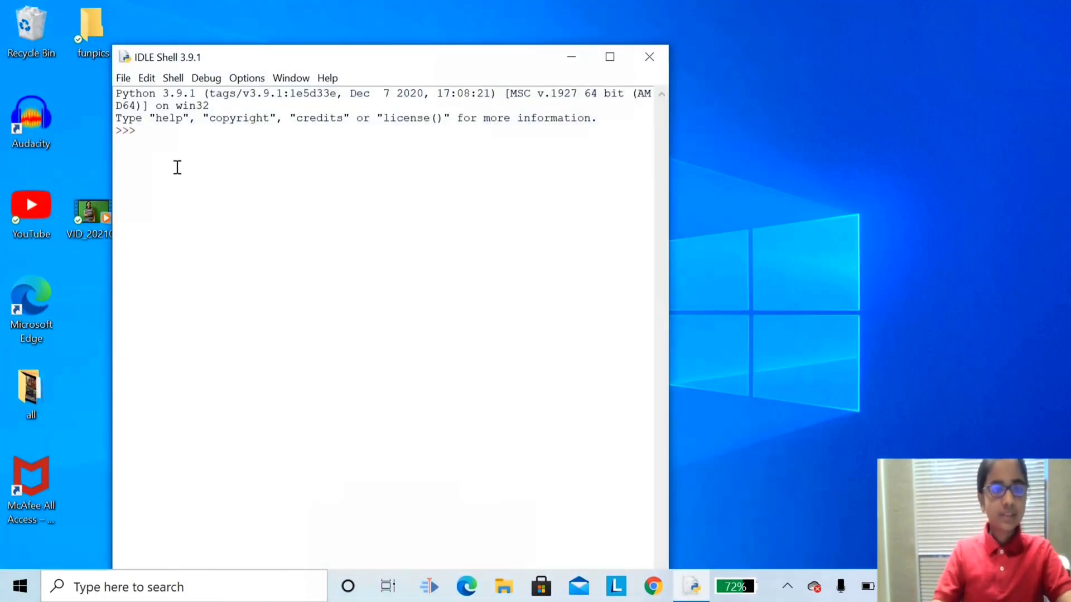
# Create a new blank script window from the IDLE Shell's File menu.
pyautogui.click(123, 77)
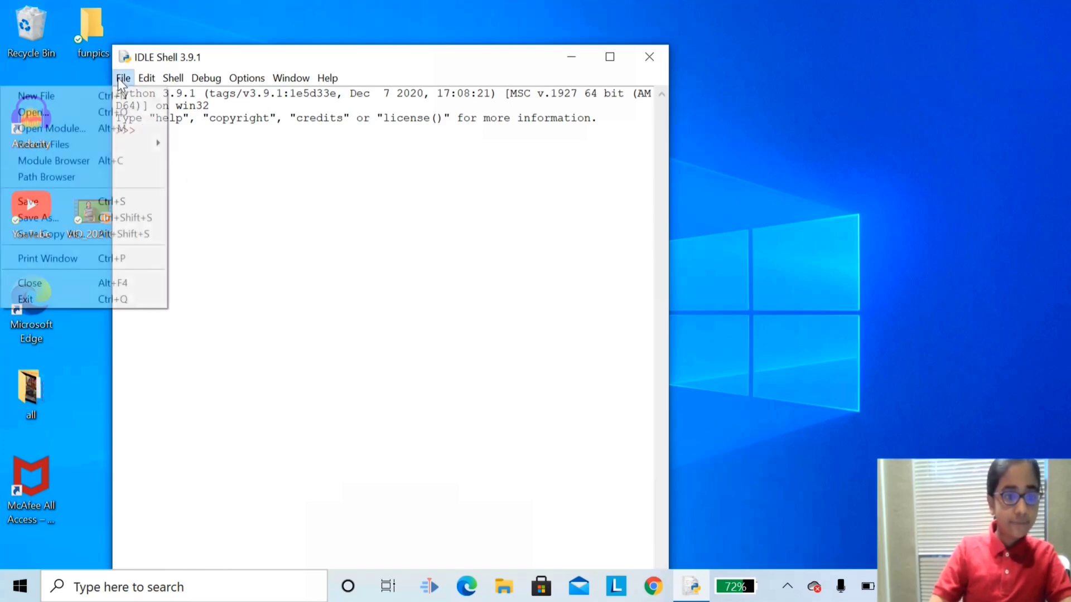
pyautogui.click(36, 95)
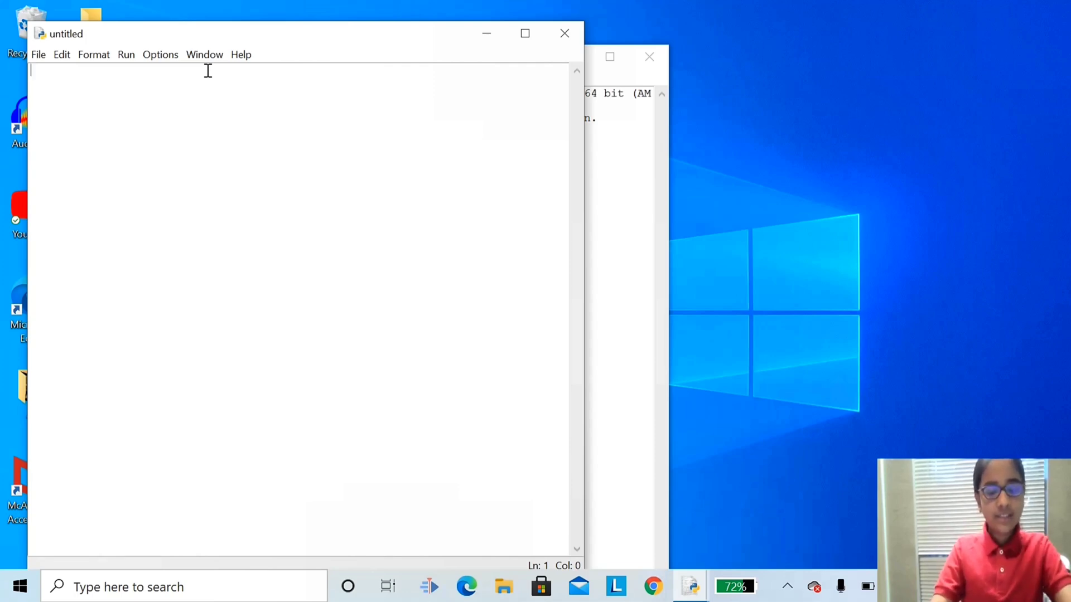
# Write line 1 as print("Krithika").
pyautogui.write('print')
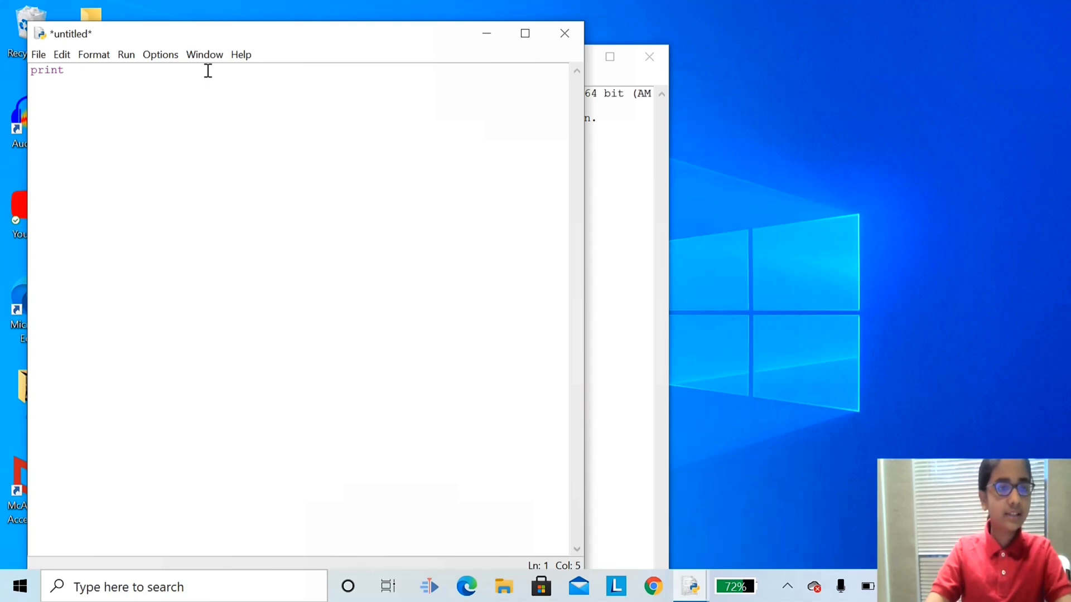
pyautogui.write('(')
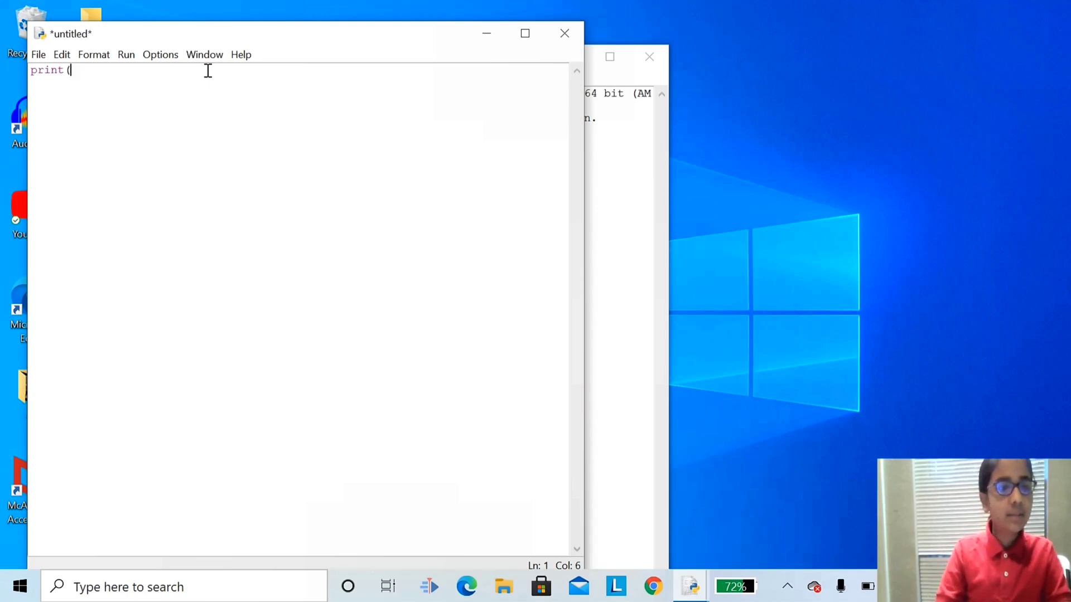
pyautogui.write('"')
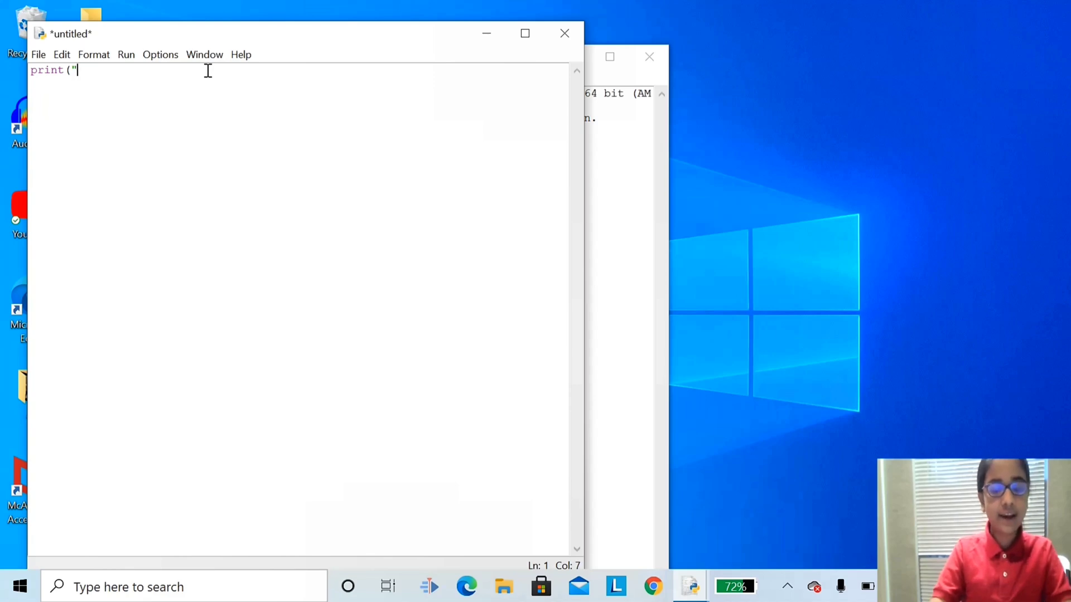
pyautogui.write('Krithik')
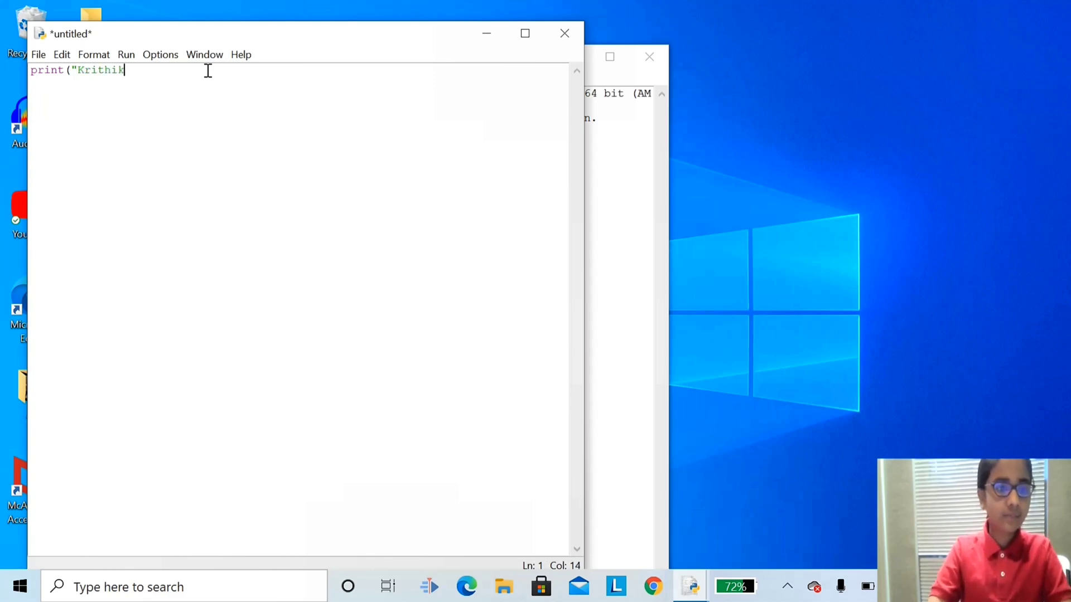
pyautogui.write('a')
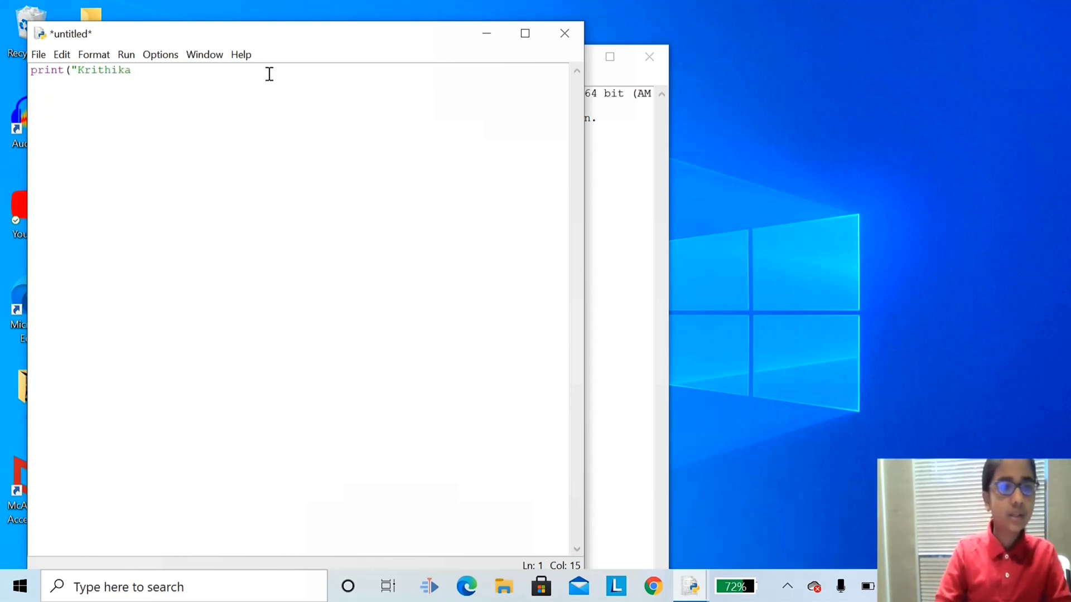
pyautogui.write('")')
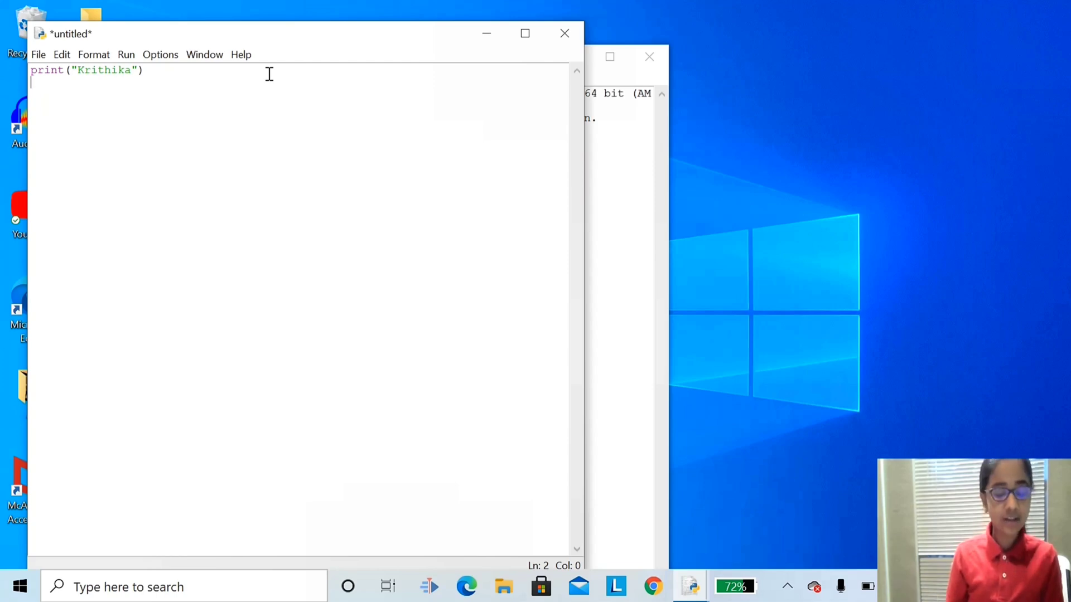
# Write line 2 as print('o----') for the figure's top.
pyautogui.write('pri')
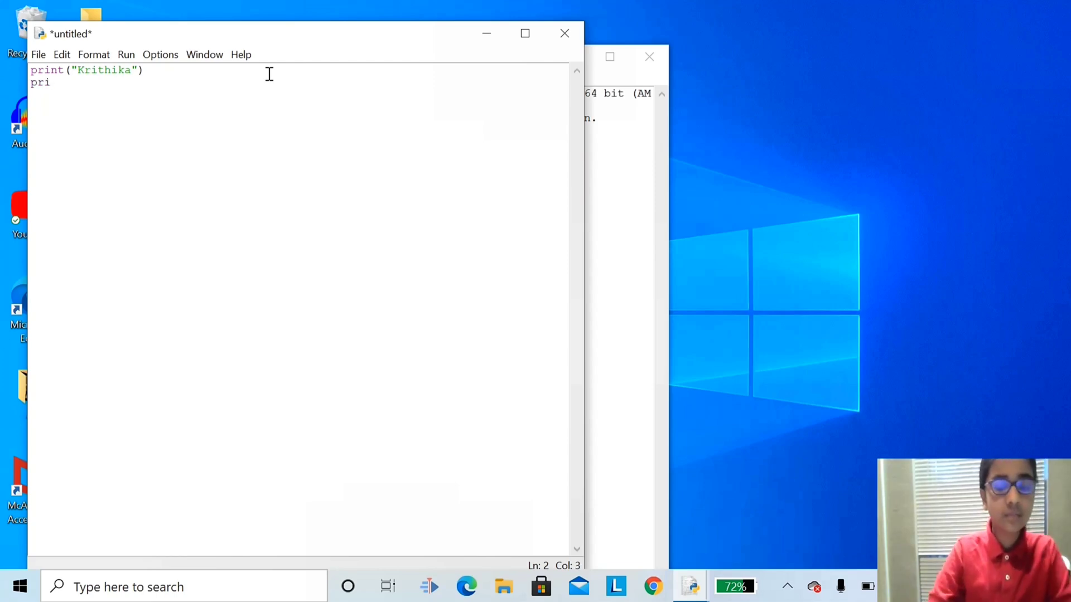
pyautogui.write('nt')
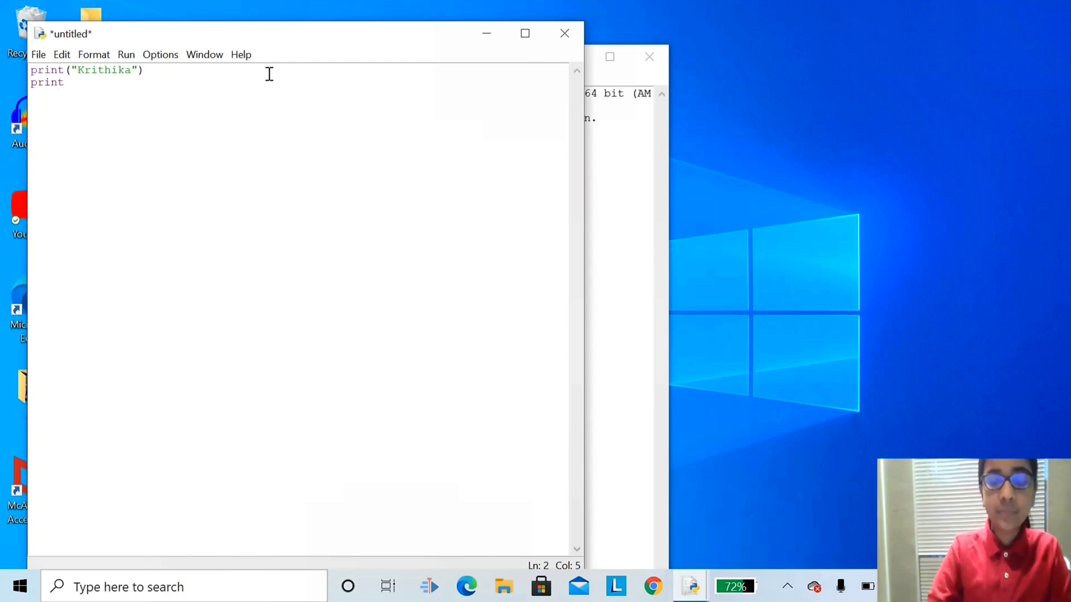
pyautogui.write('(')
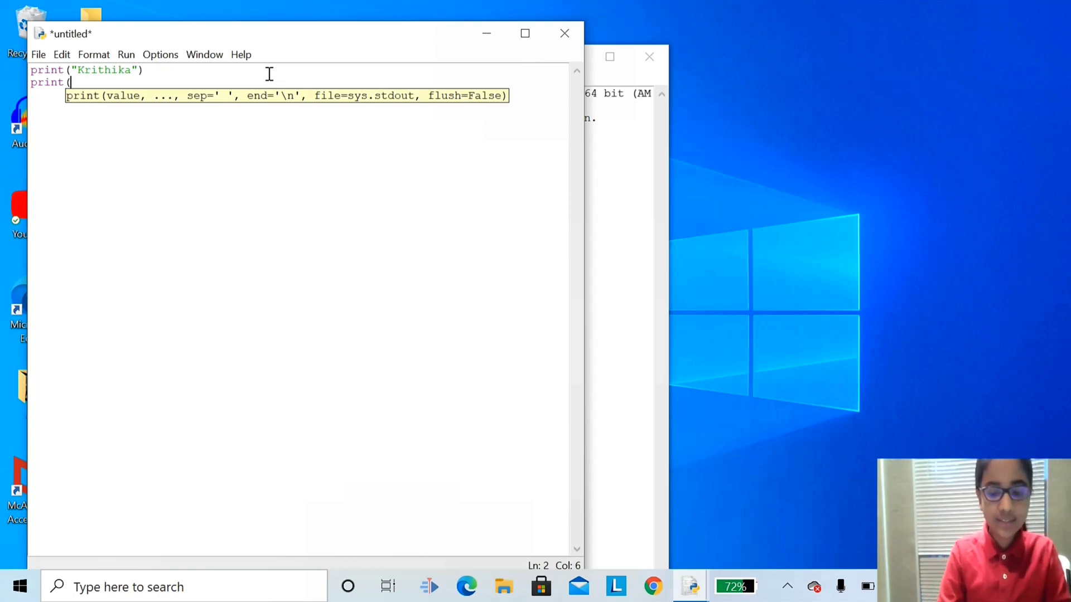
pyautogui.write("'")
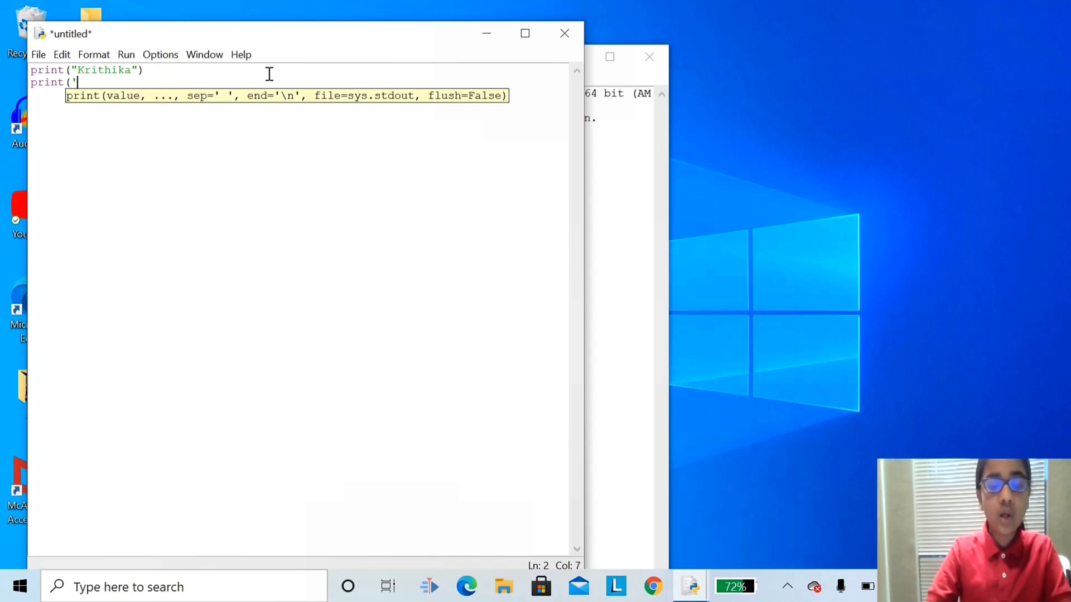
pyautogui.write('o')
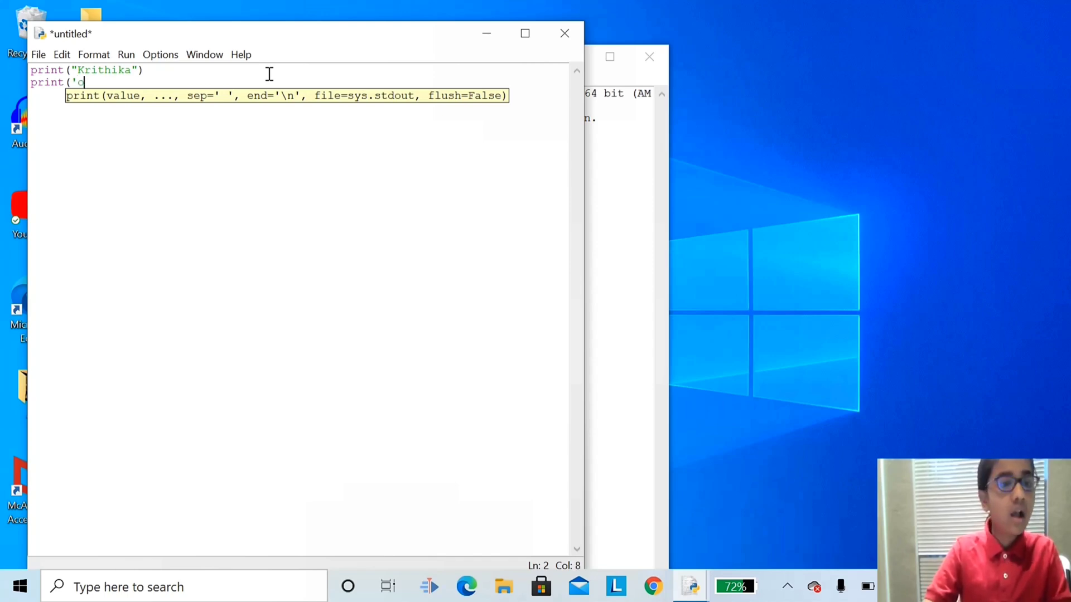
pyautogui.write('--')
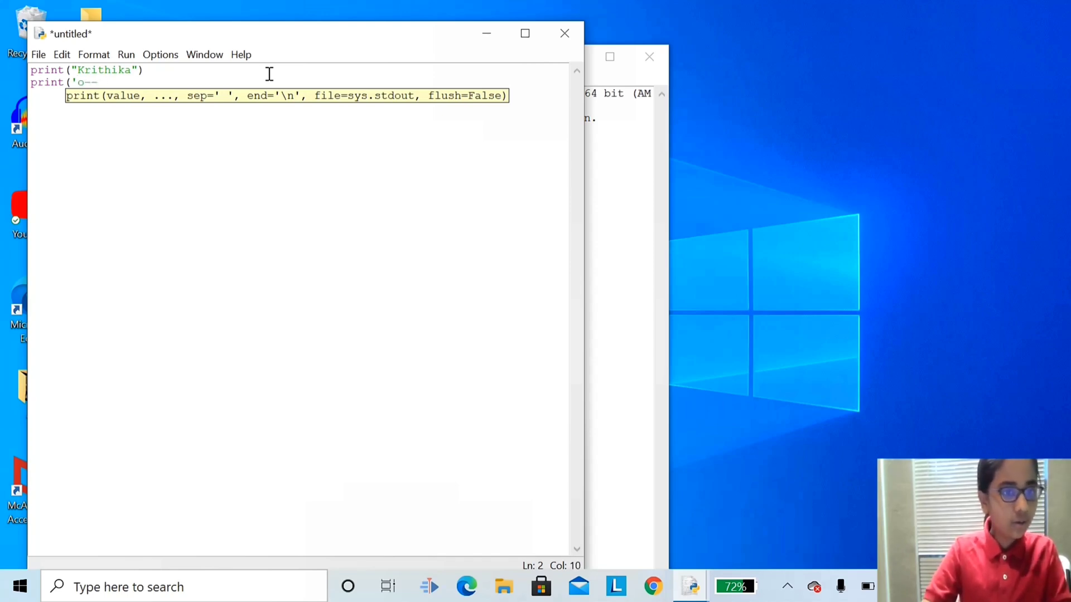
pyautogui.write('--')
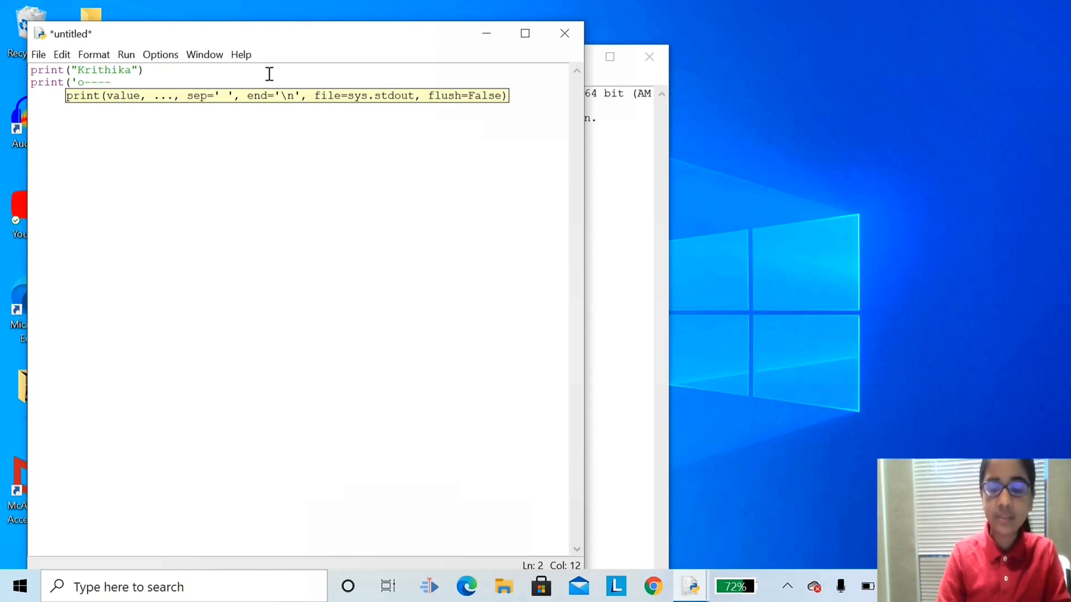
pyautogui.write("')")
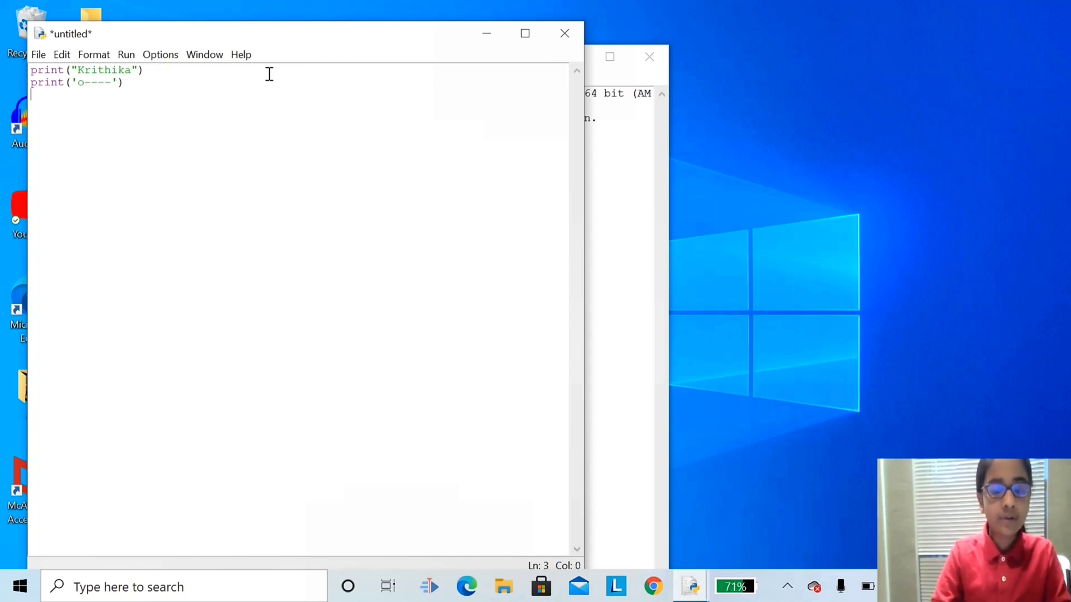
# Write line 3 as a print statement outputting a space and a row of vertical bars.
pyautogui.write('pr')
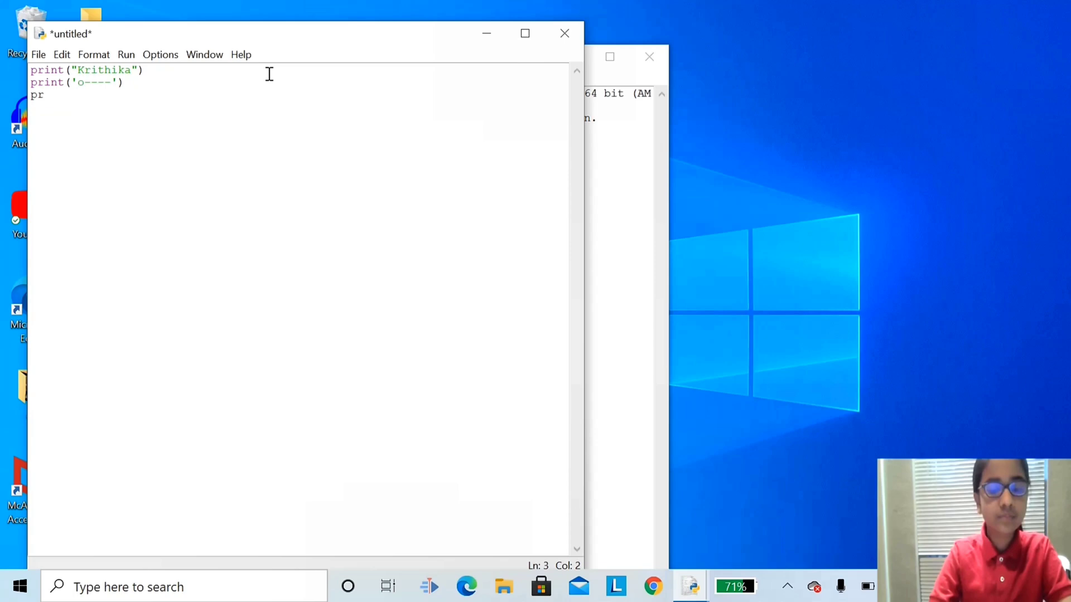
pyautogui.write('int')
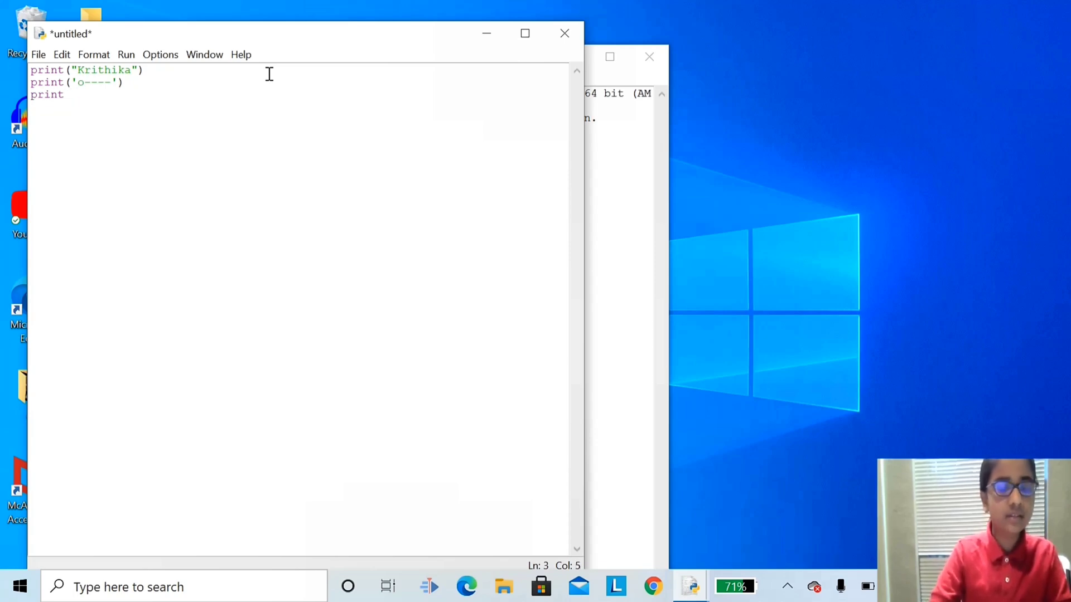
pyautogui.write('(')
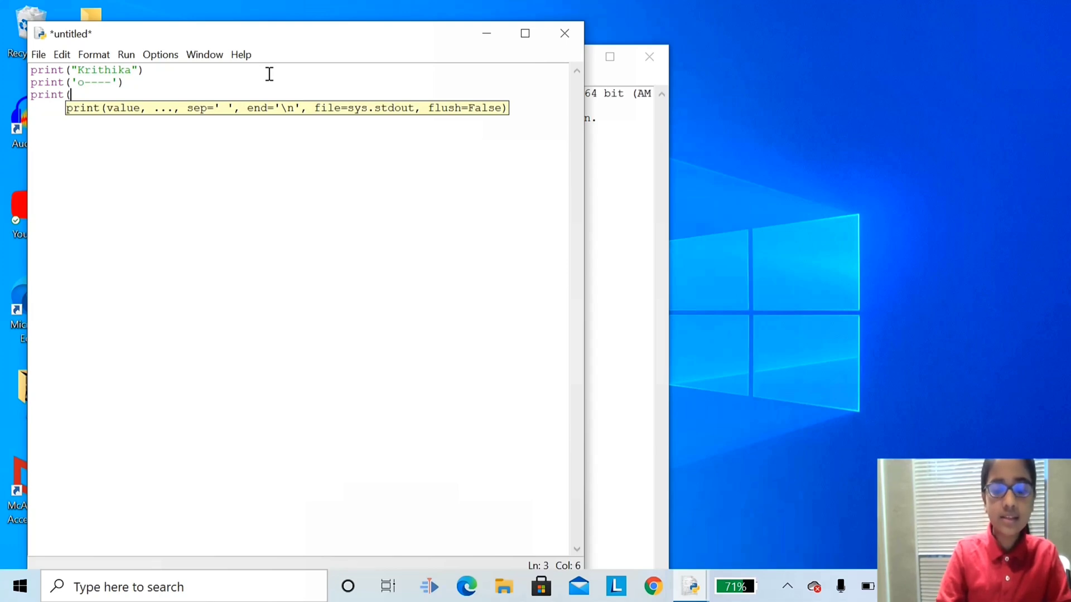
pyautogui.write("'")
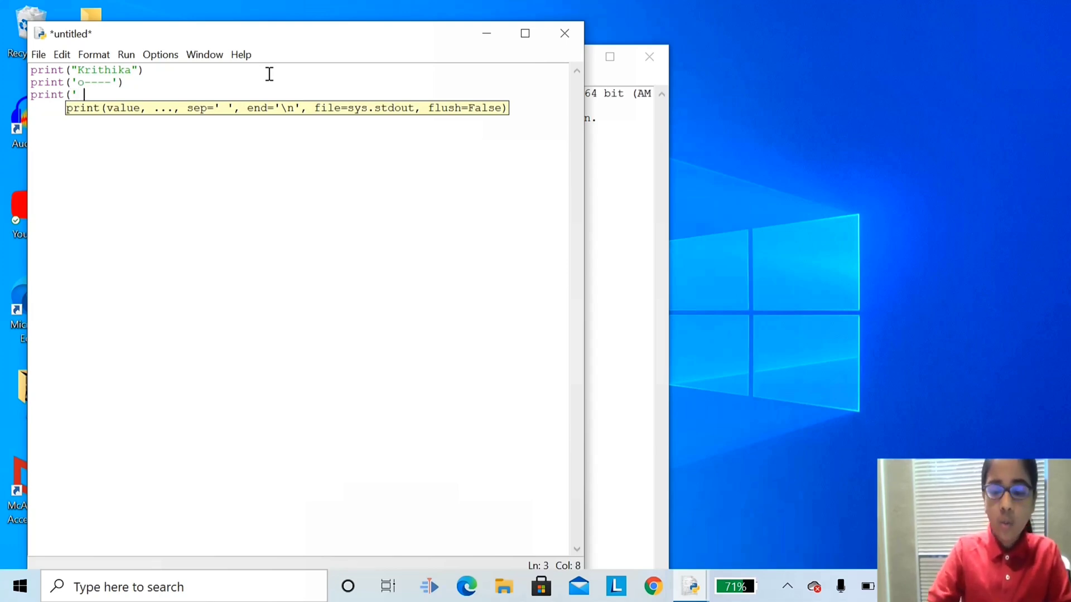
pyautogui.write('||||')
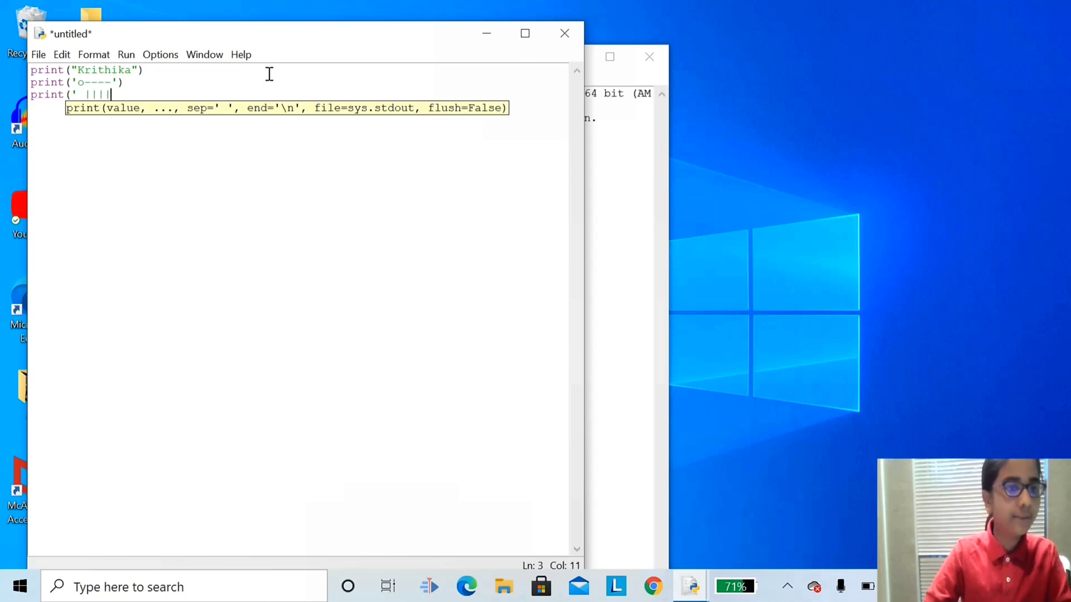
pyautogui.write('|')
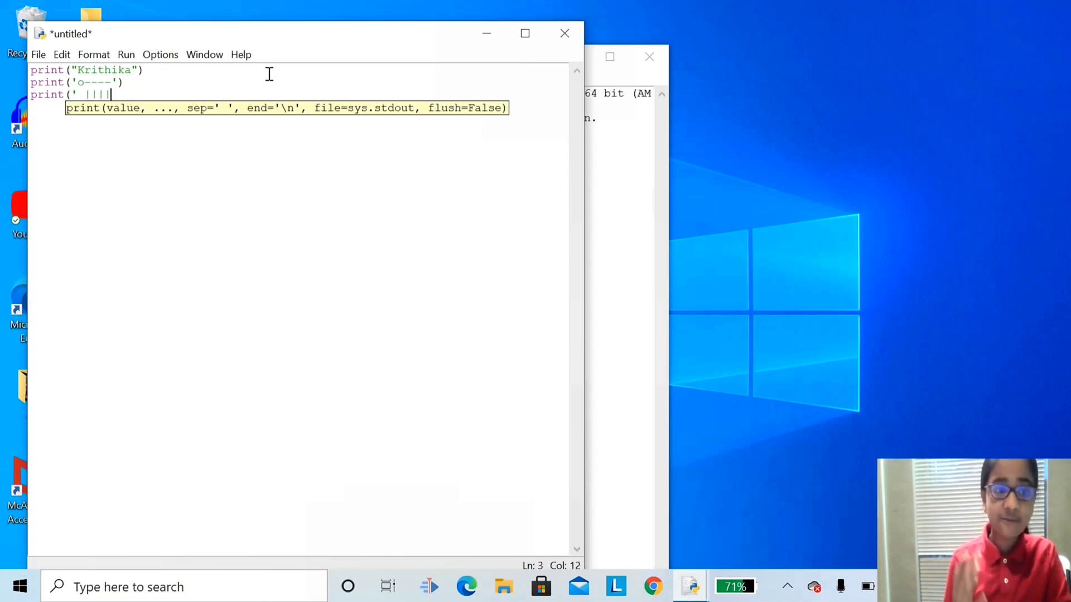
pyautogui.write('|')
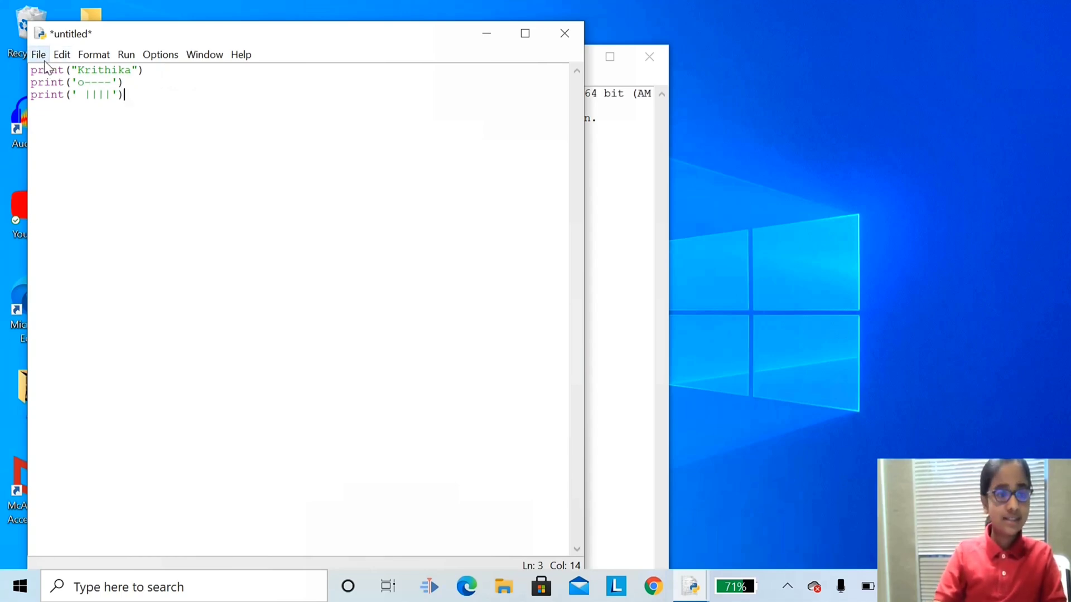
# Save the script as 'Python Session 2' into the New folder inside all.
pyautogui.click(38, 55)
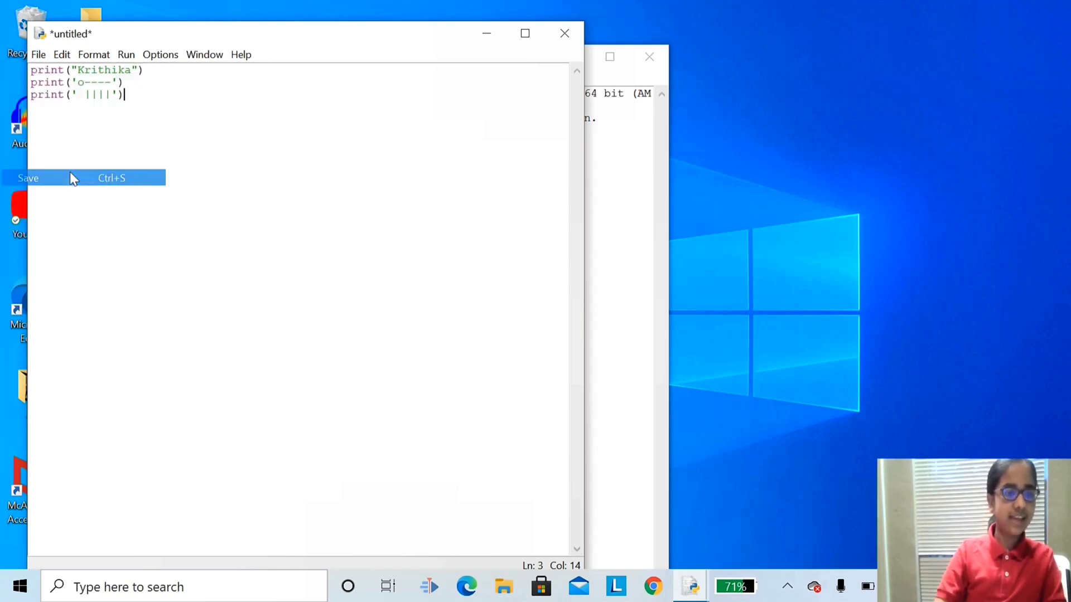
pyautogui.click(28, 178)
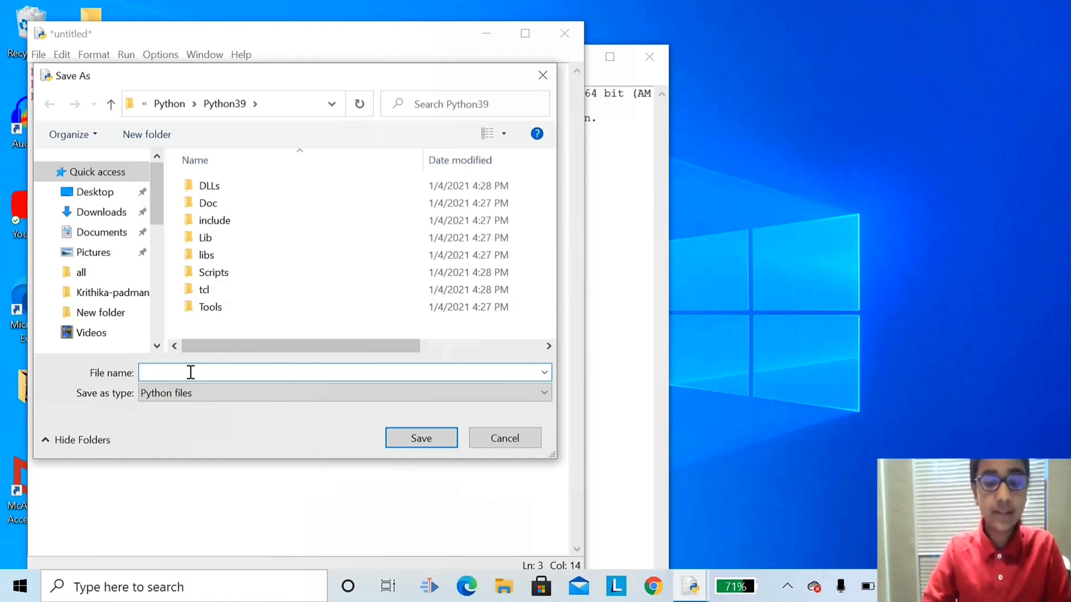
pyautogui.write('Python')
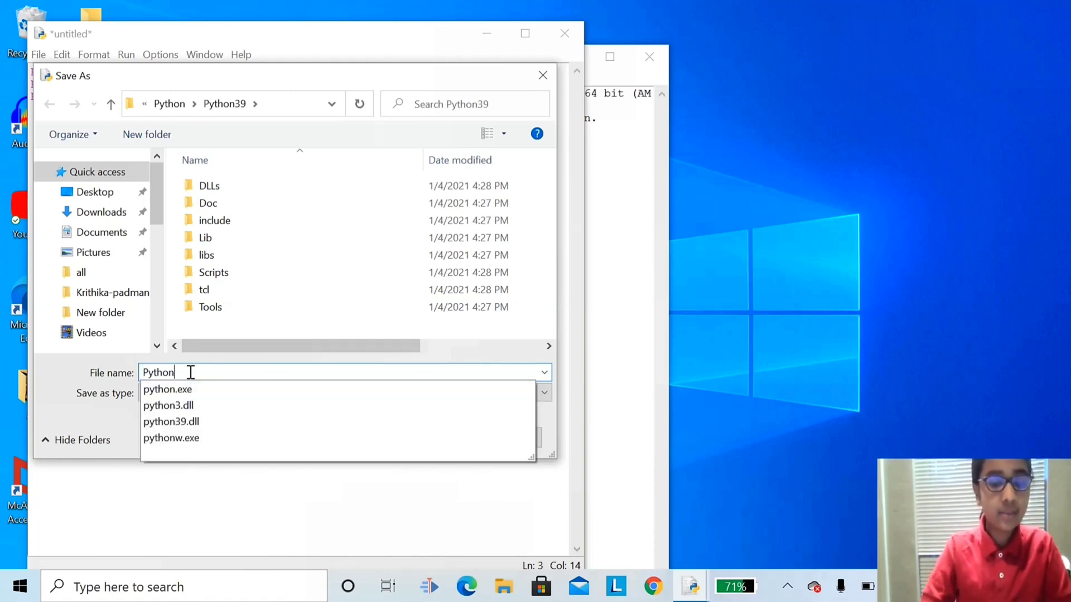
pyautogui.write('Sess')
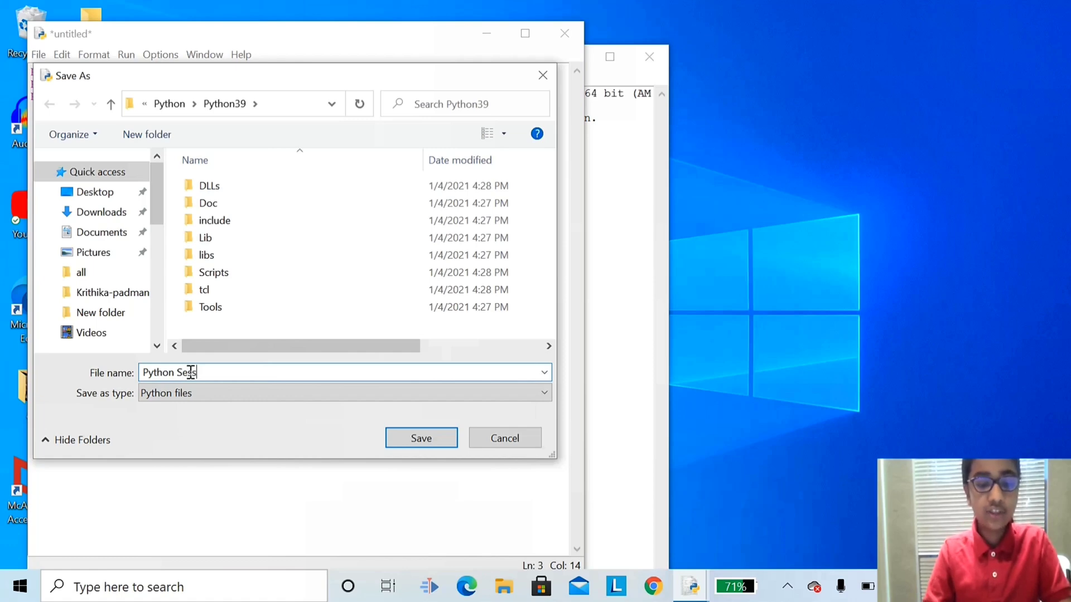
pyautogui.write('ion 2')
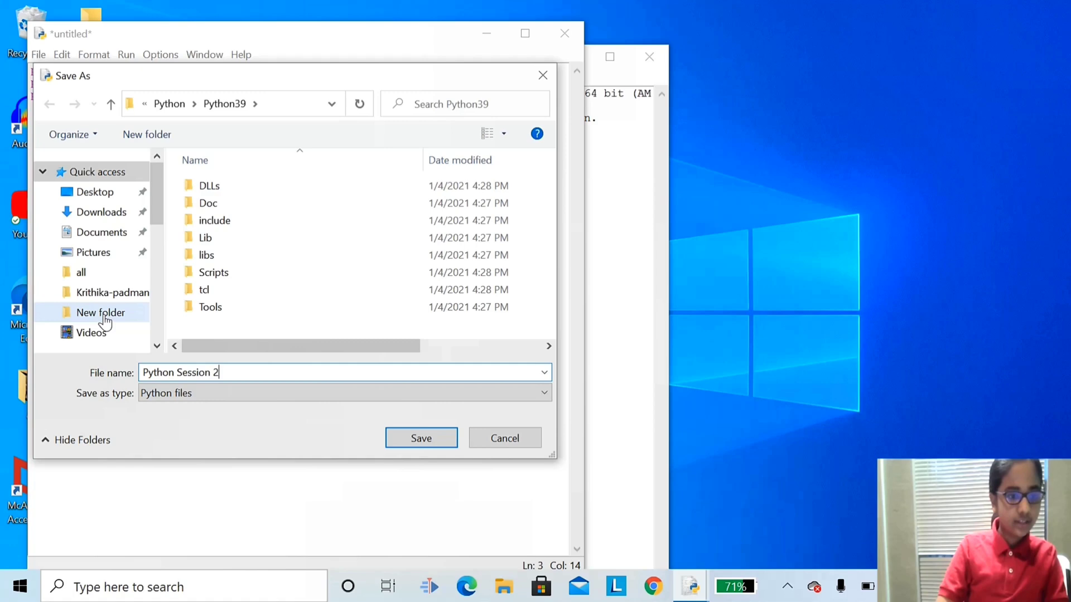
pyautogui.doubleClick(100, 313)
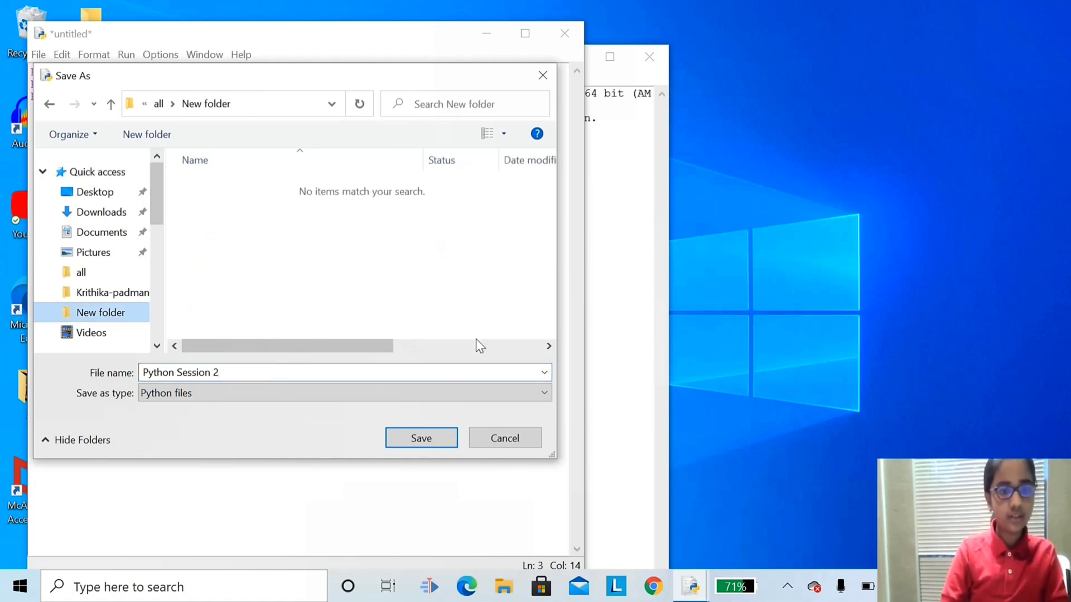
pyautogui.click(420, 437)
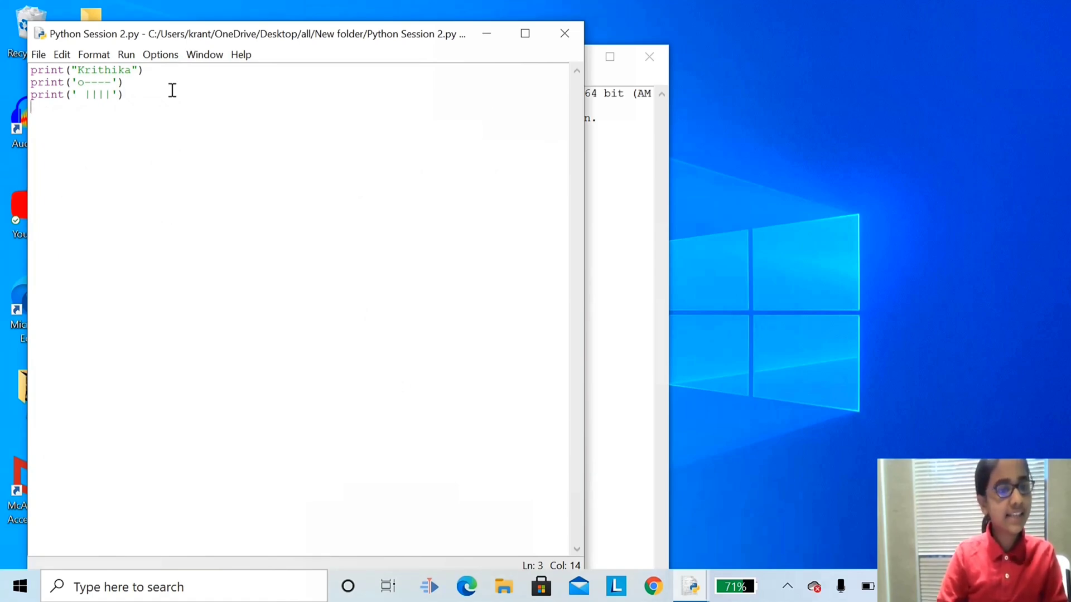
pyautogui.moveTo(126, 55)
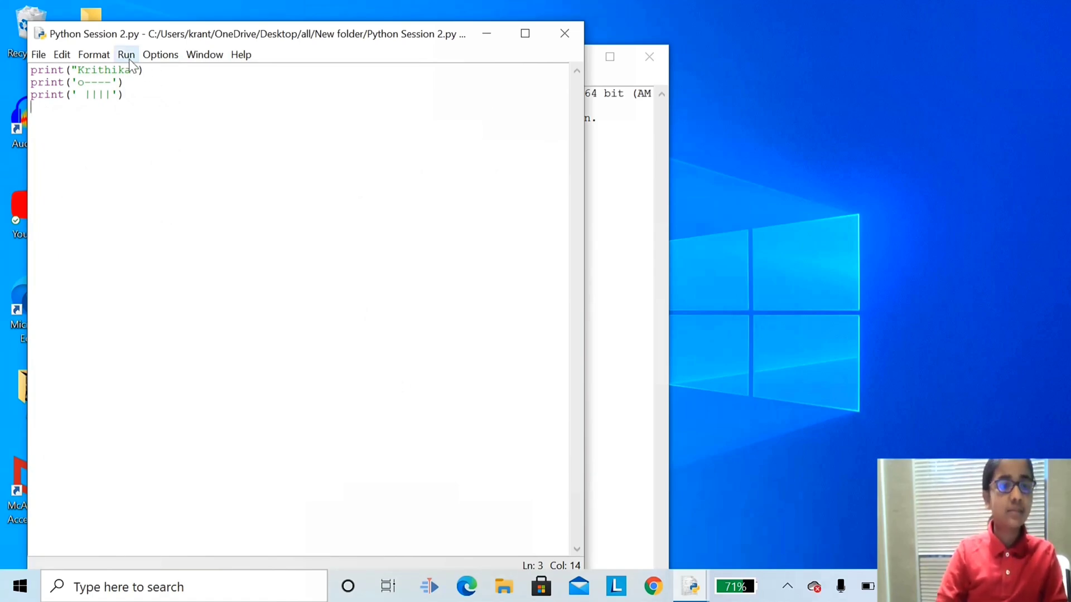
# Run Python Session 2.py with F5 so the shell shows the name and figure.
pyautogui.click(125, 55)
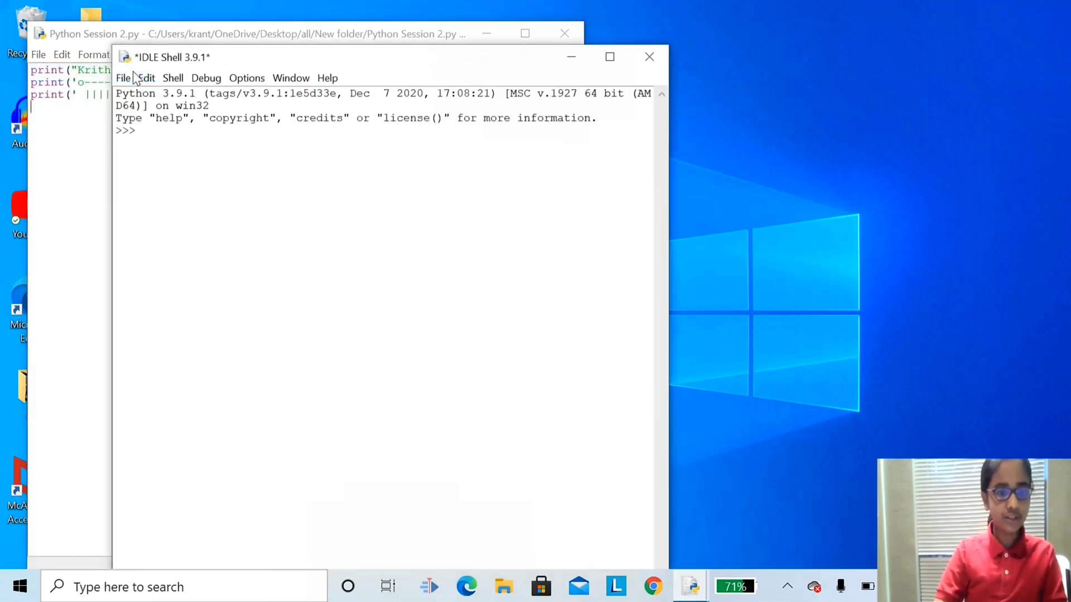
pyautogui.press('F5')
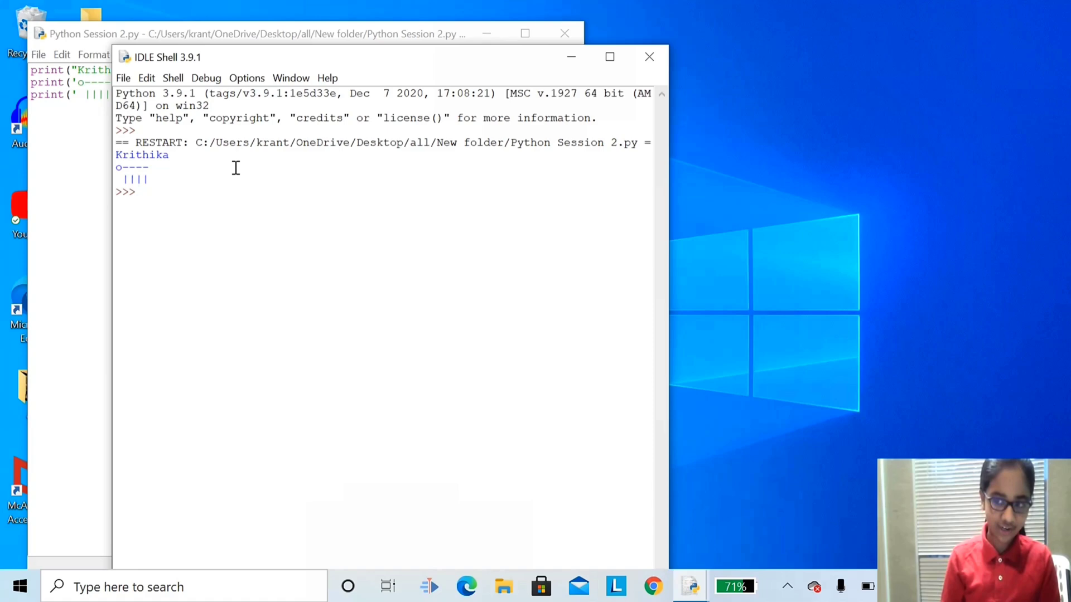
pyautogui.click(141, 192)
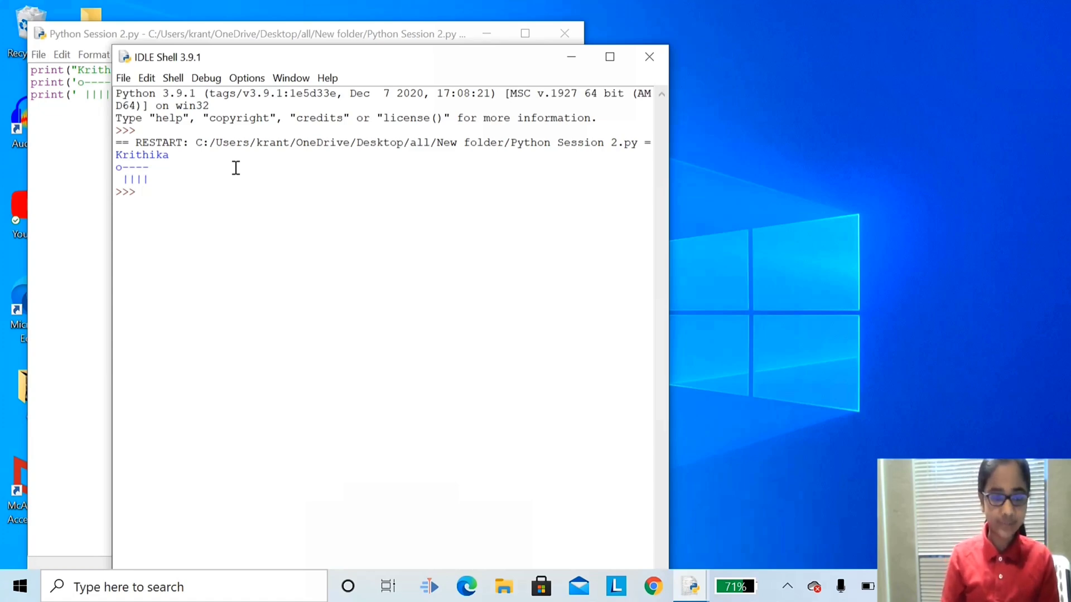
pyautogui.moveTo(201, 180)
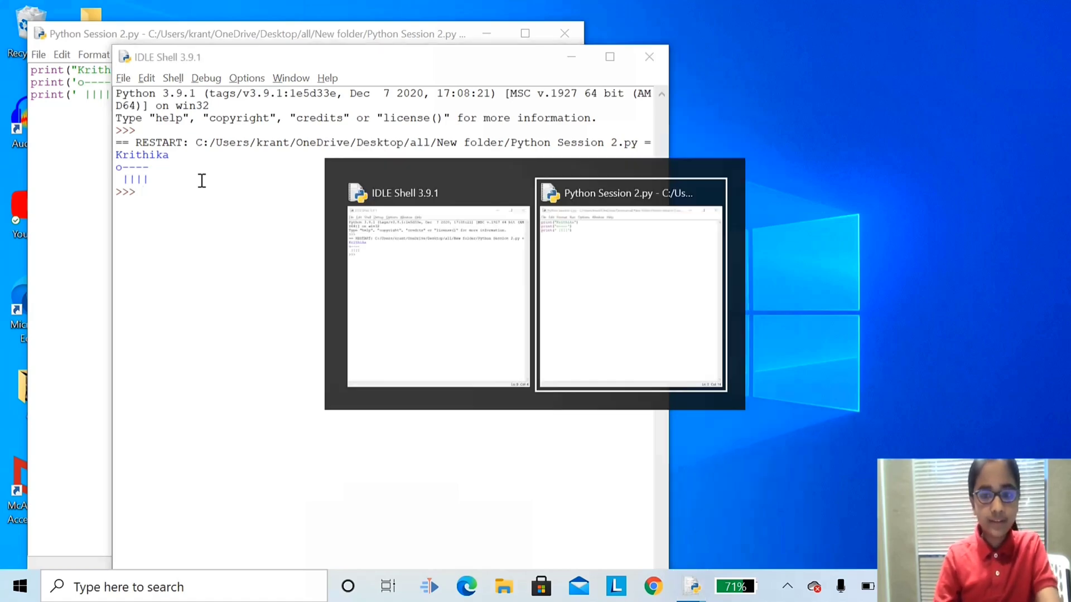
# Bring the Python Session 2.py editor window back to the front.
pyautogui.click(630, 283)
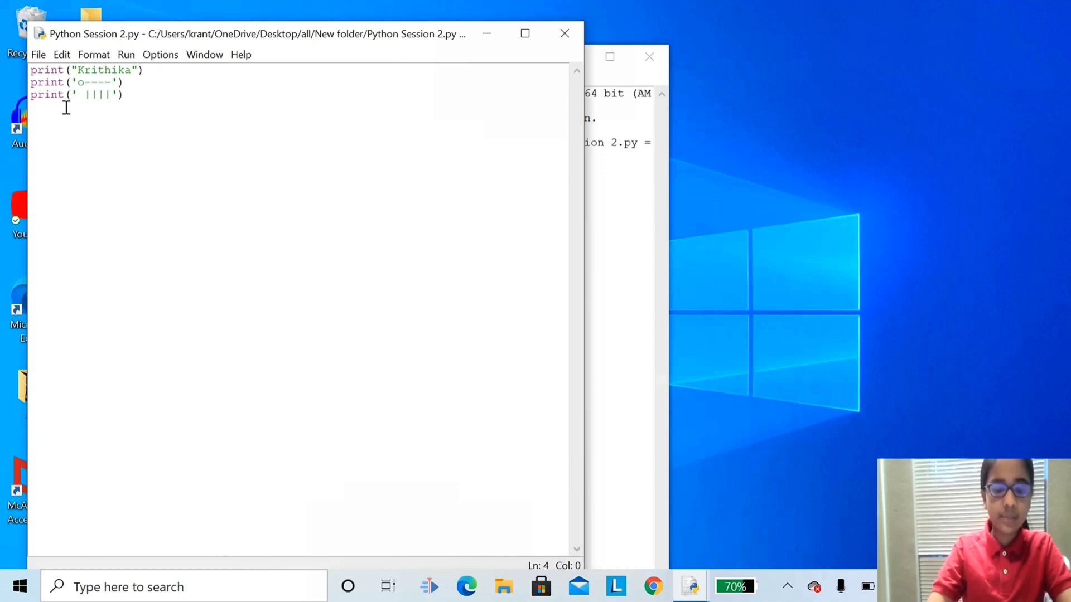
# Add line 4, print('*' * 10), and save the script.
pyautogui.write('print')
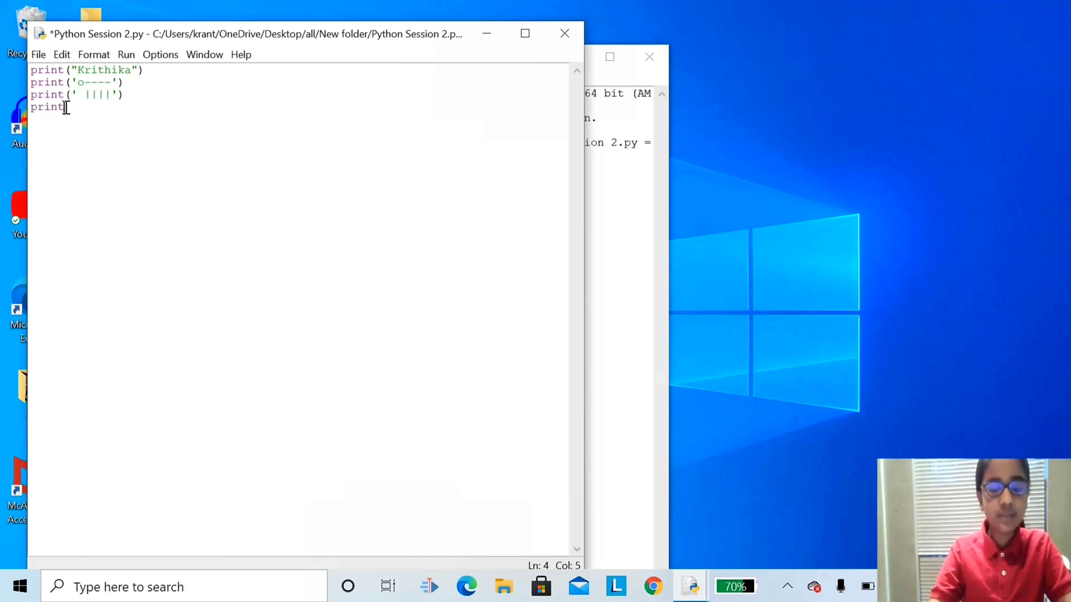
pyautogui.write('(')
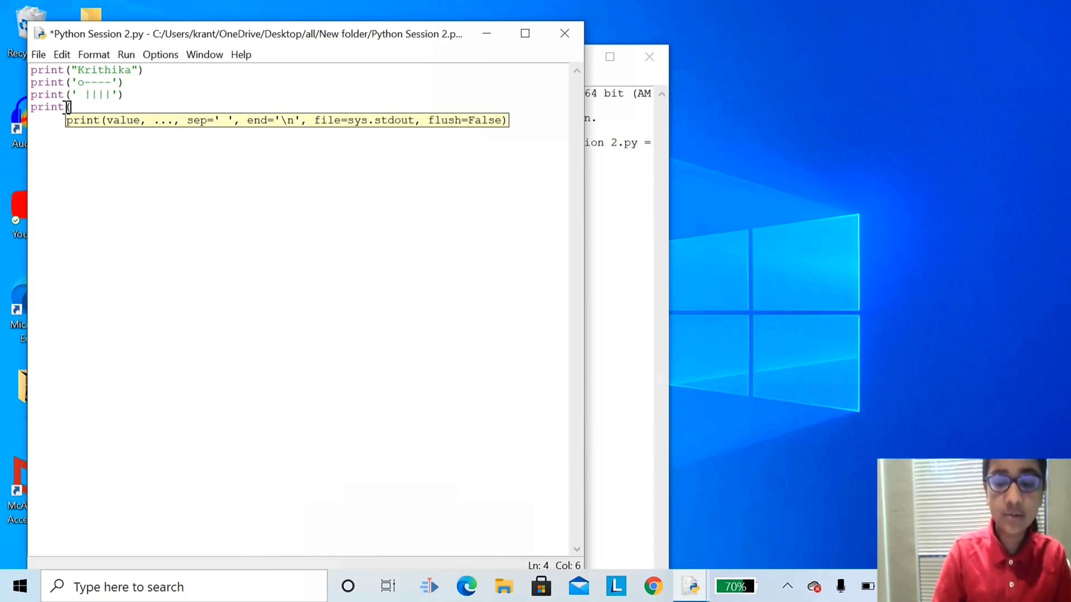
pyautogui.write("'")
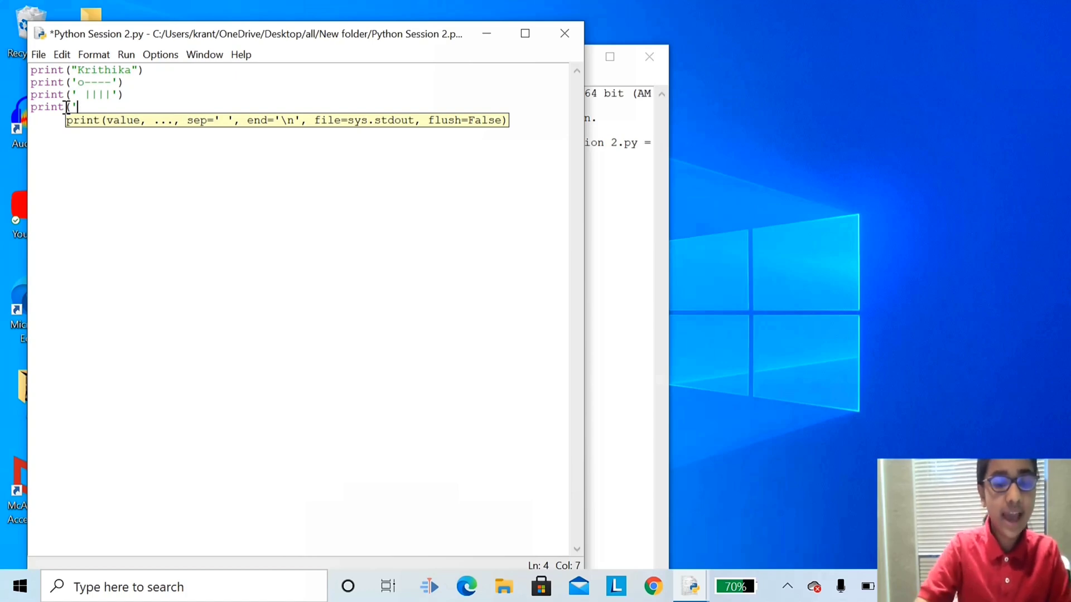
pyautogui.write('*')
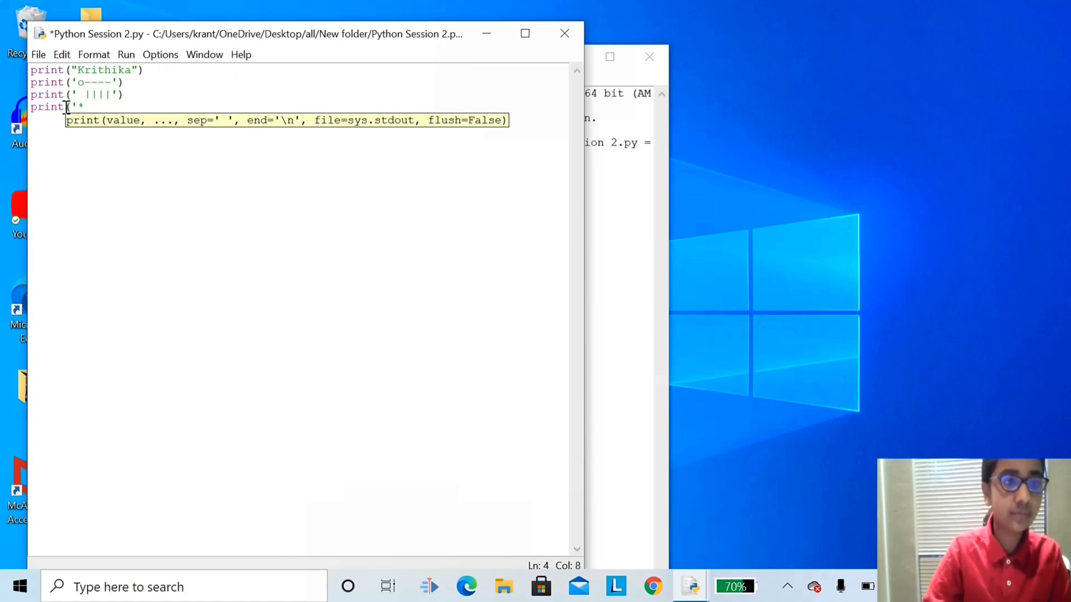
pyautogui.write('"')
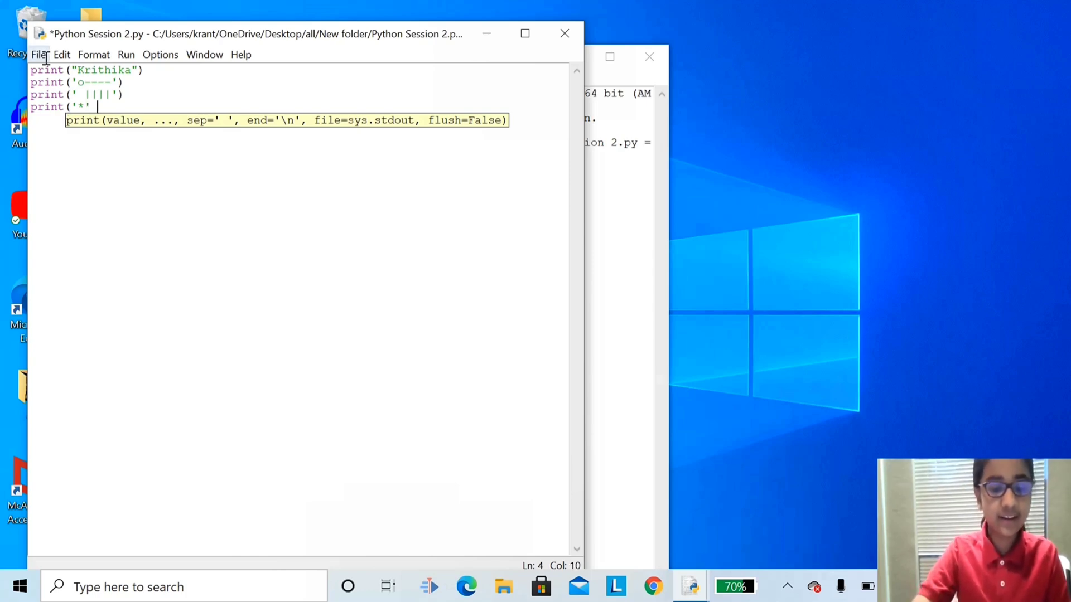
pyautogui.write('*')
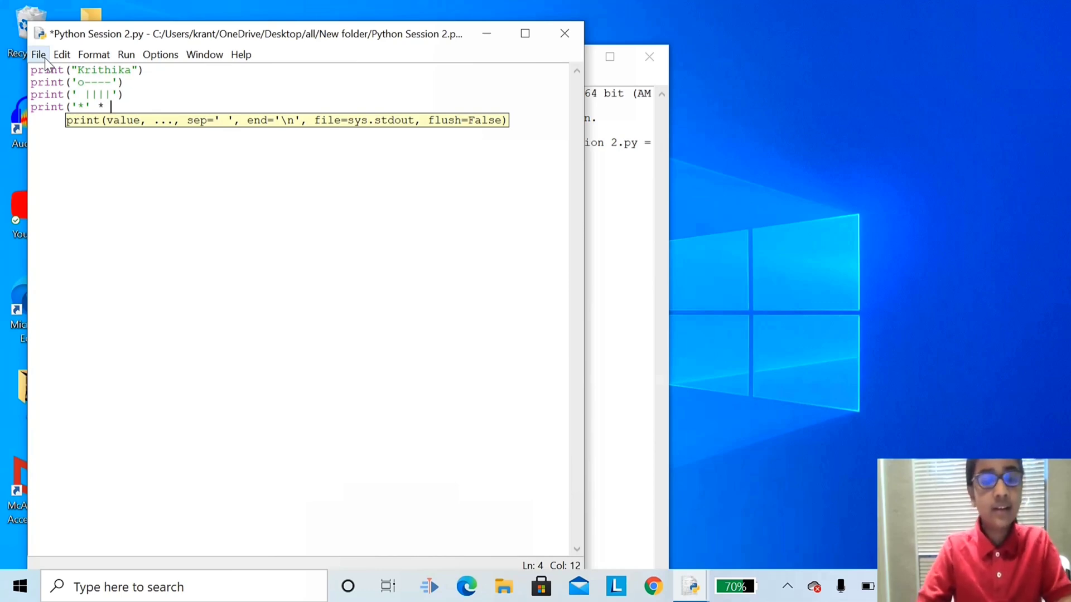
pyautogui.write('10')
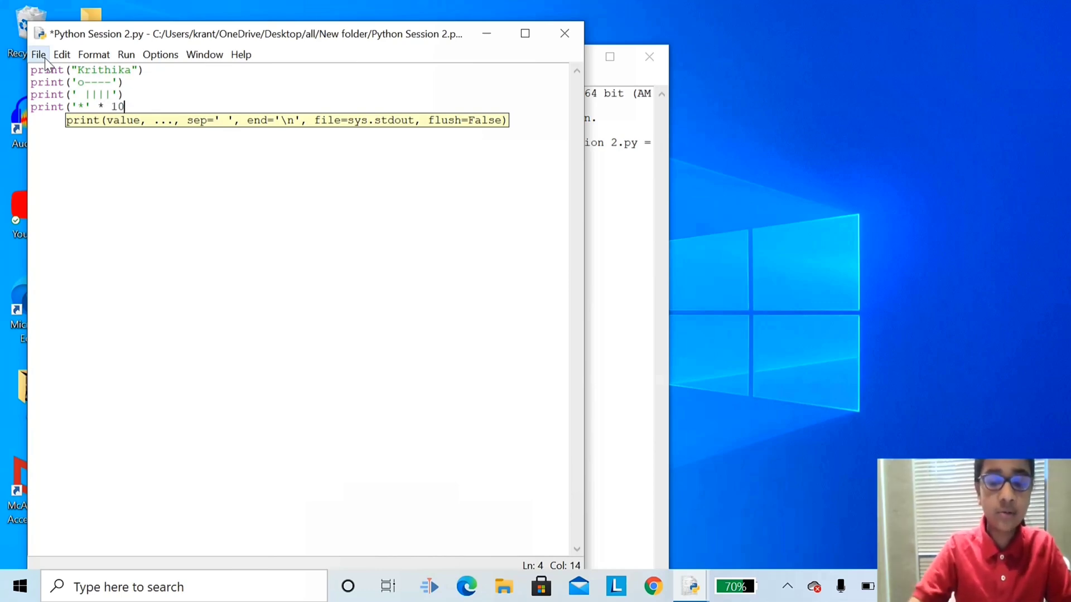
pyautogui.write(')')
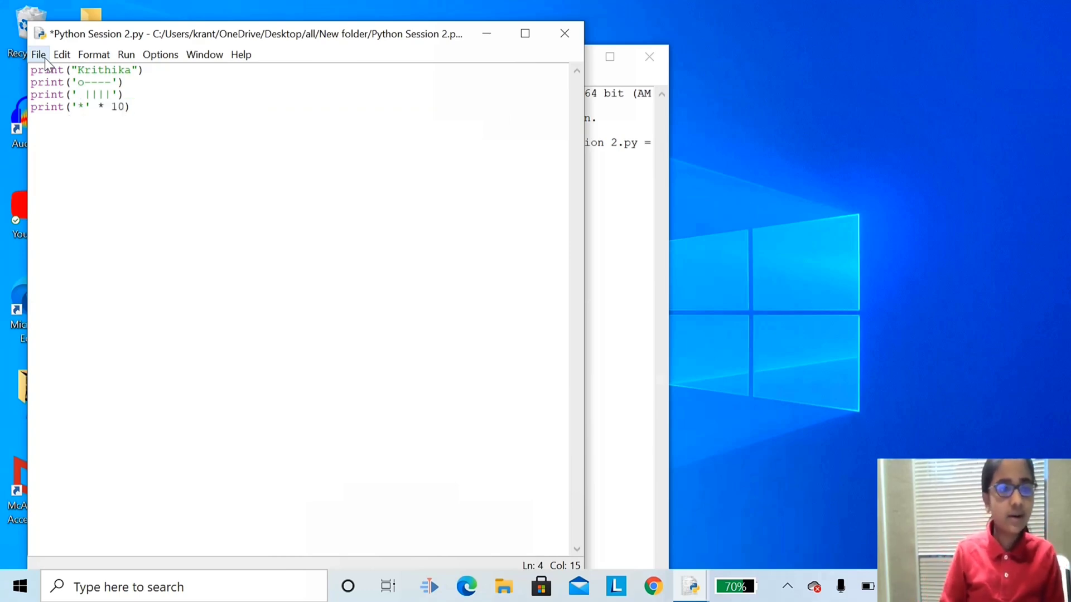
pyautogui.click(38, 55)
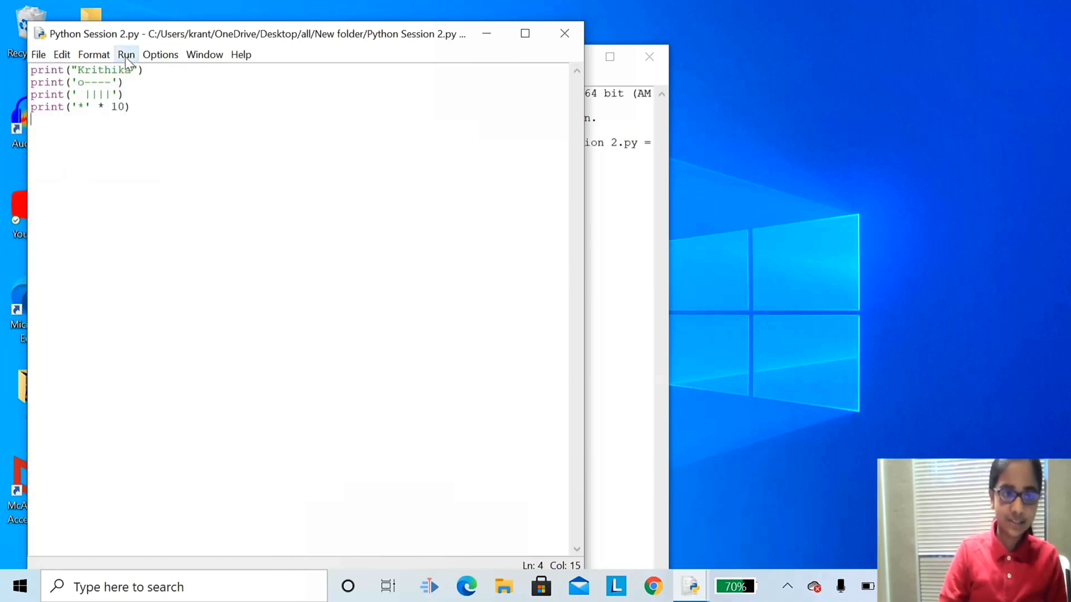
# Run the four-line script again via Run Module to print the asterisks.
pyautogui.click(125, 55)
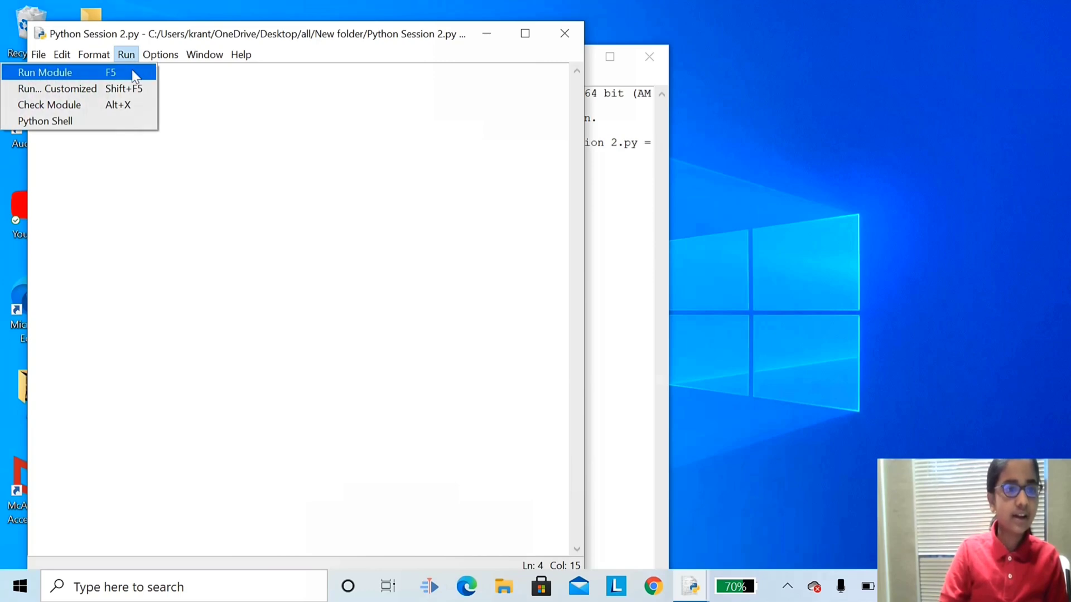
pyautogui.click(45, 72)
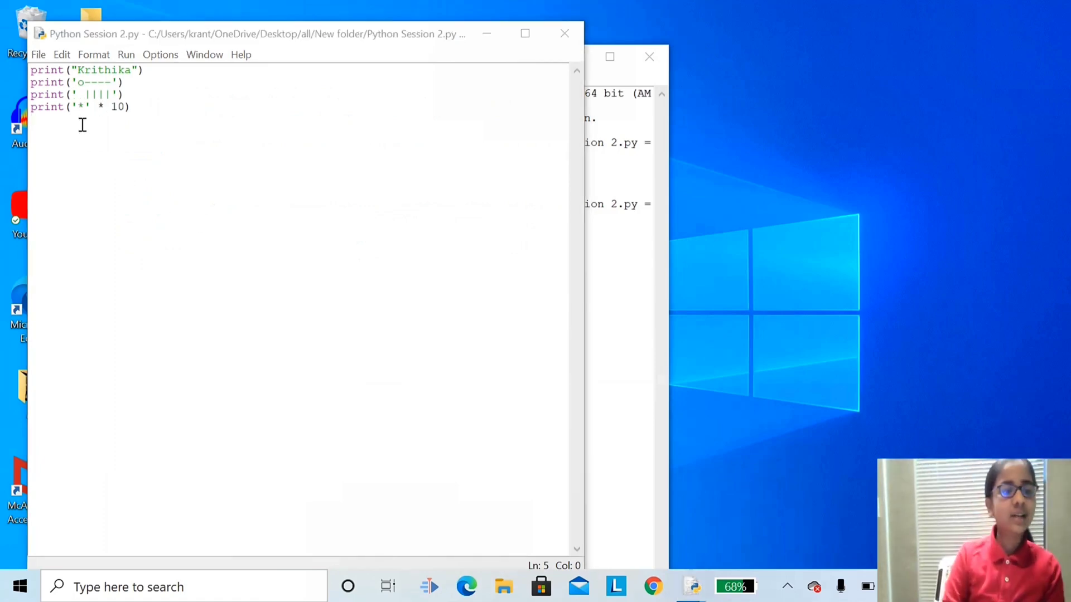
pyautogui.click(73, 108)
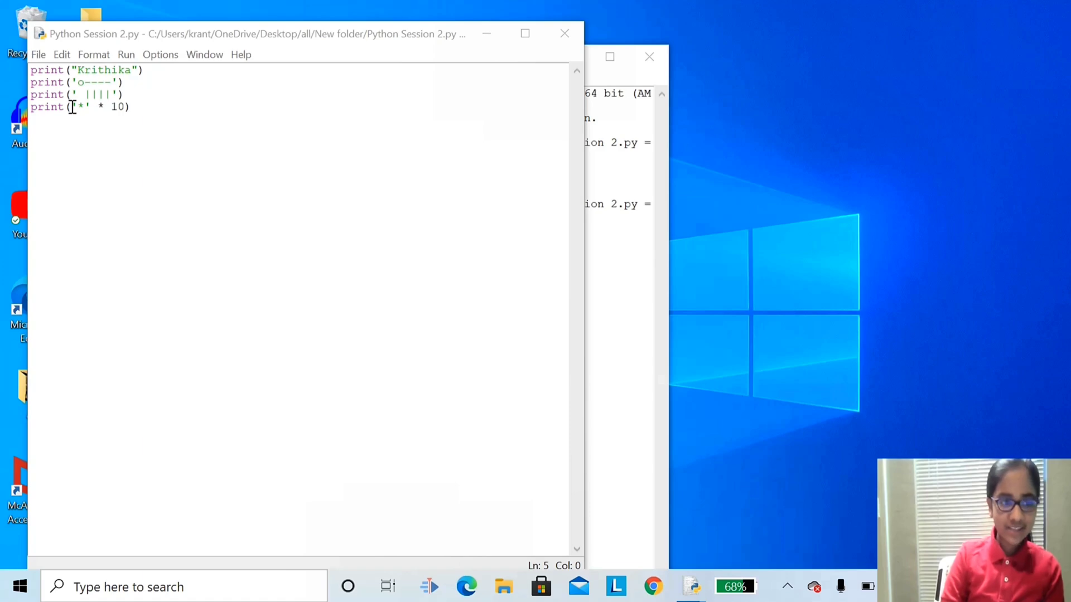
pyautogui.doubleClick(80, 107)
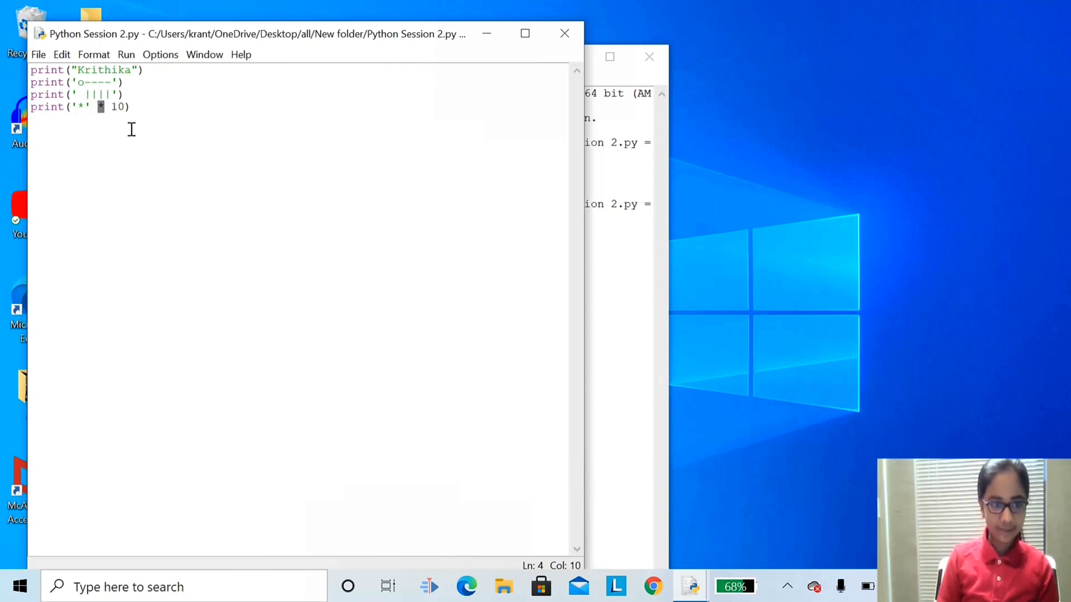
pyautogui.moveTo(113, 99)
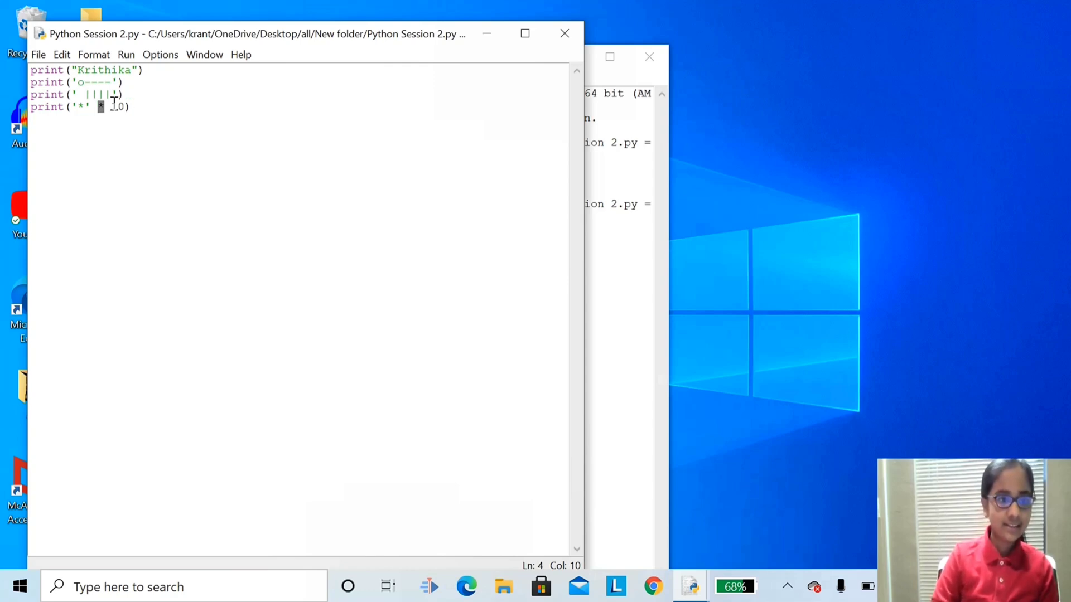